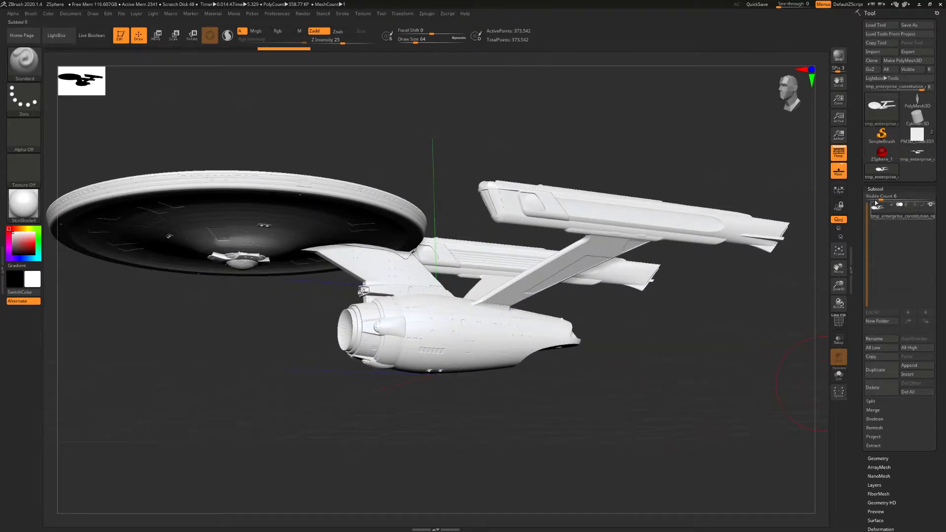
Step: Collapse Subtool, expand ArrayMesh and Geometry so the DynaMesh section shows
left_click(875, 189)
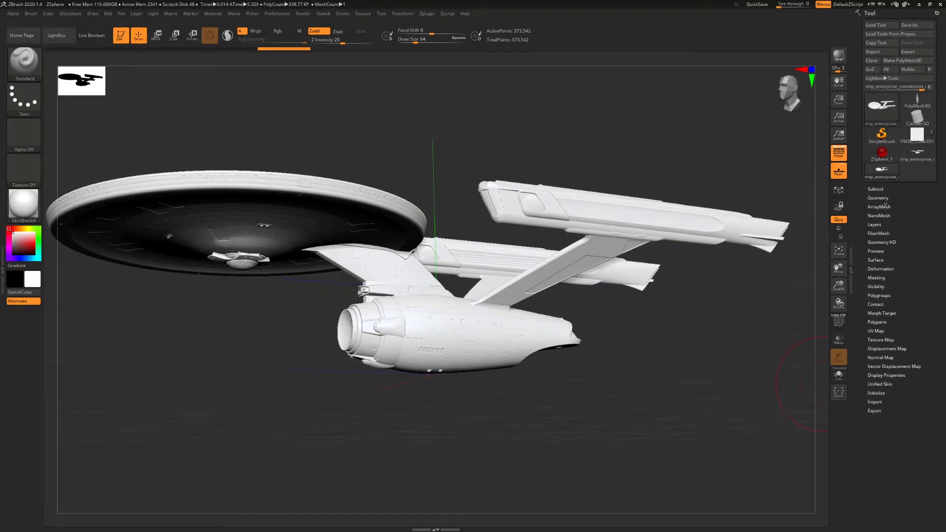
left_click(878, 198)
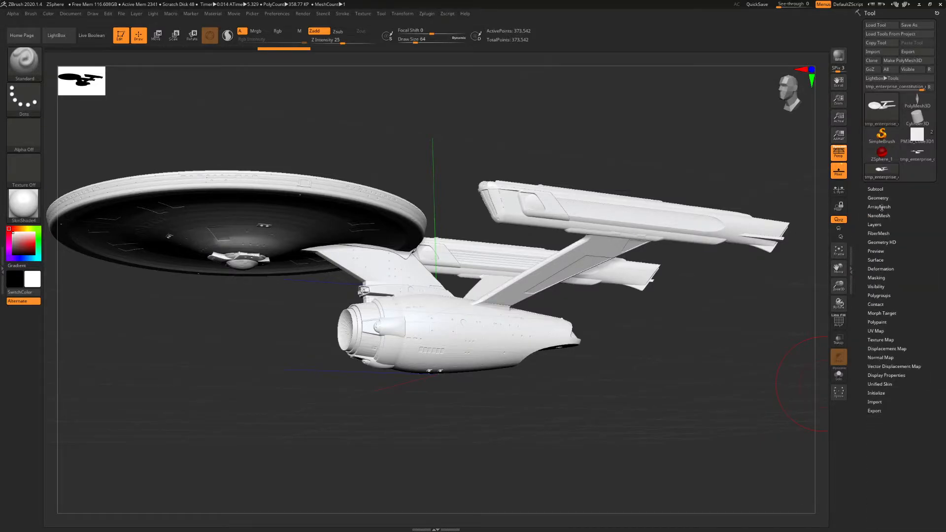
left_click(879, 207)
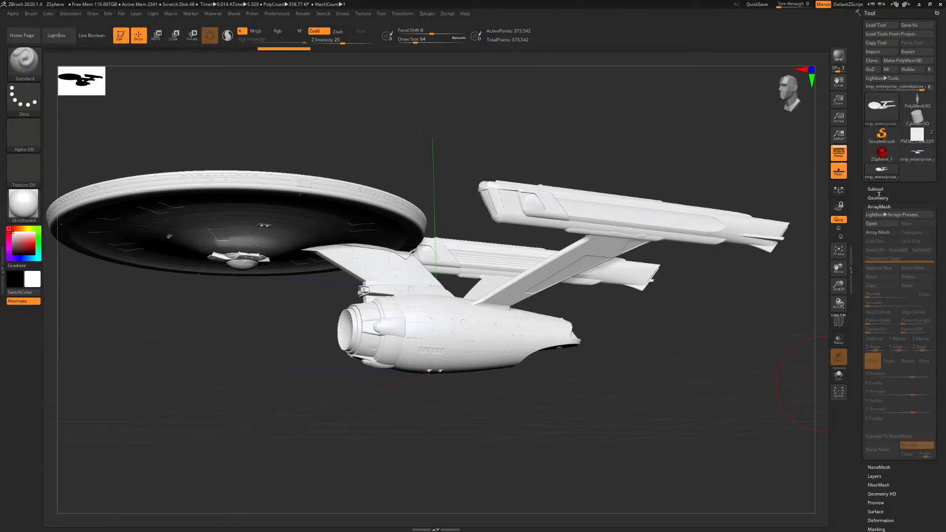
left_click(877, 198)
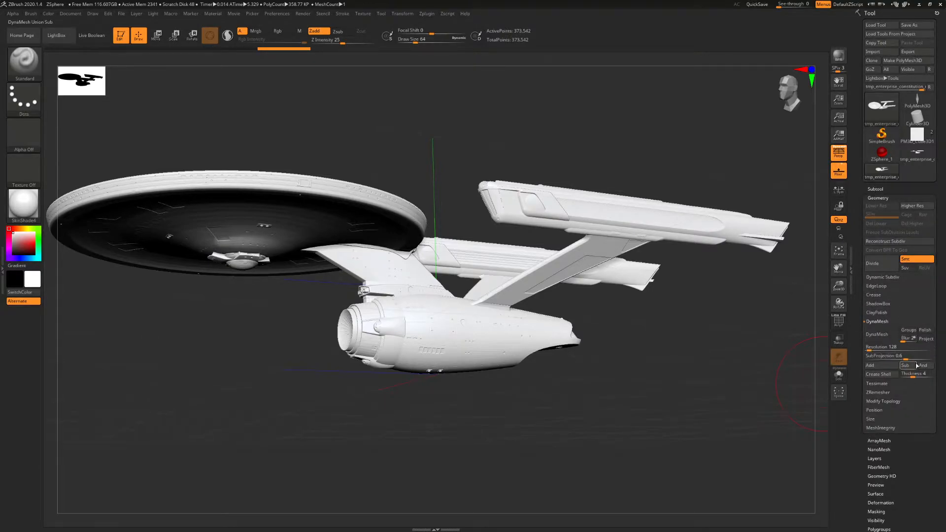
left_click(925, 338)
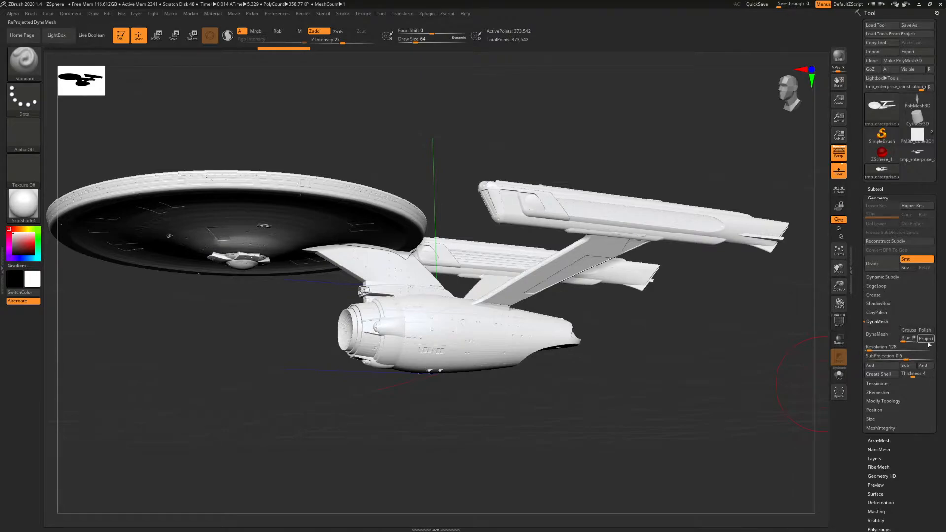
mouse_move(877, 334)
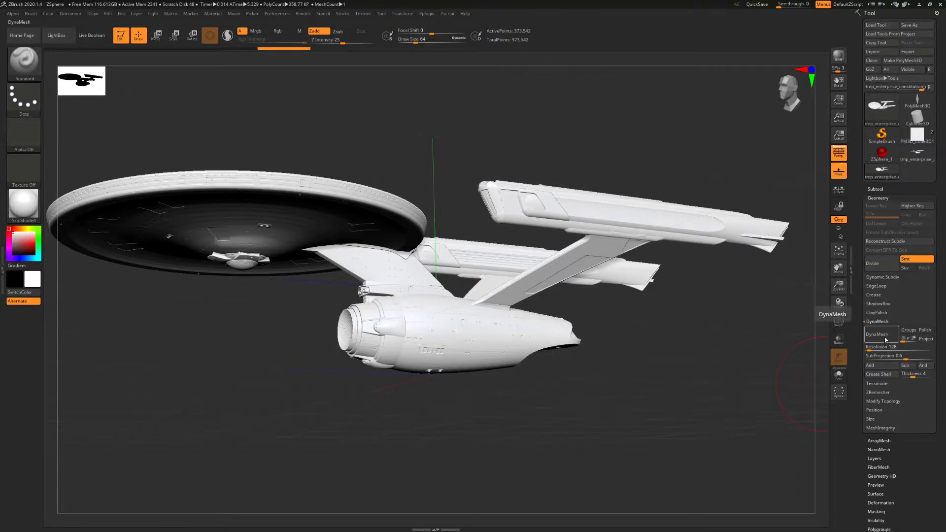
Step: Try DynaMesh on the starship, undo it, raise Resolution to 1000, then switch to the ZSphere
left_click(877, 333)
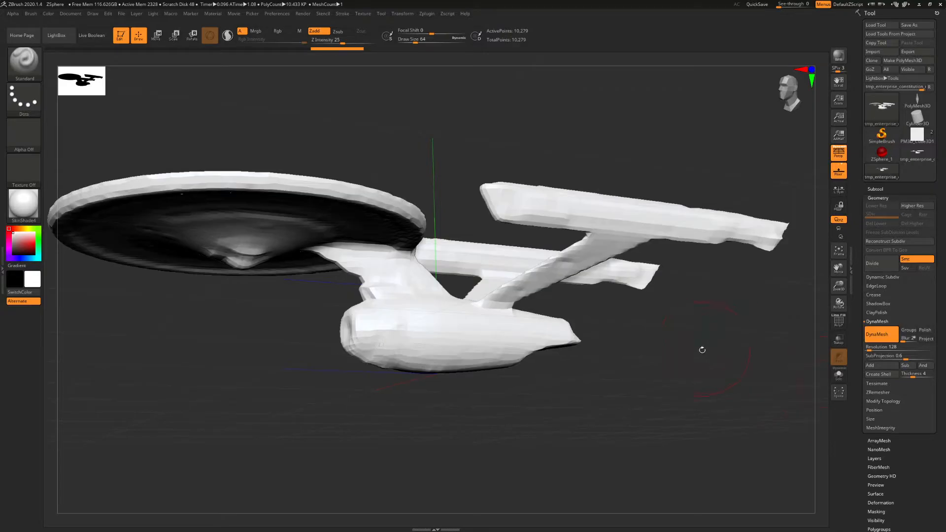
left_click(876, 333)
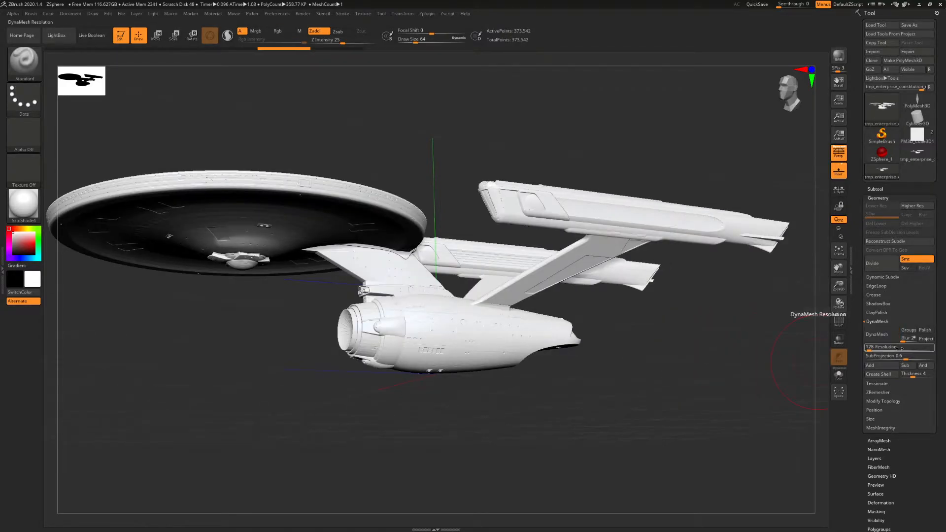
left_click(881, 346)
type("1000")
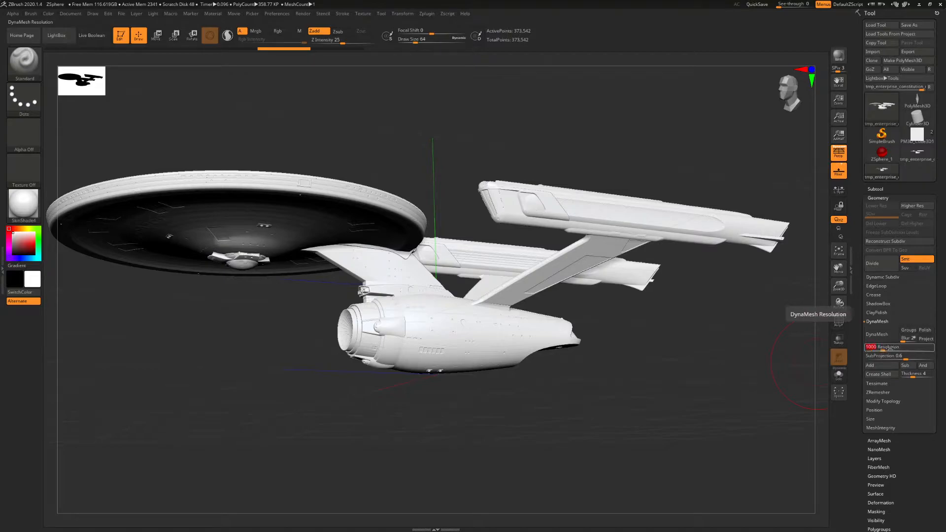
left_click(876, 334)
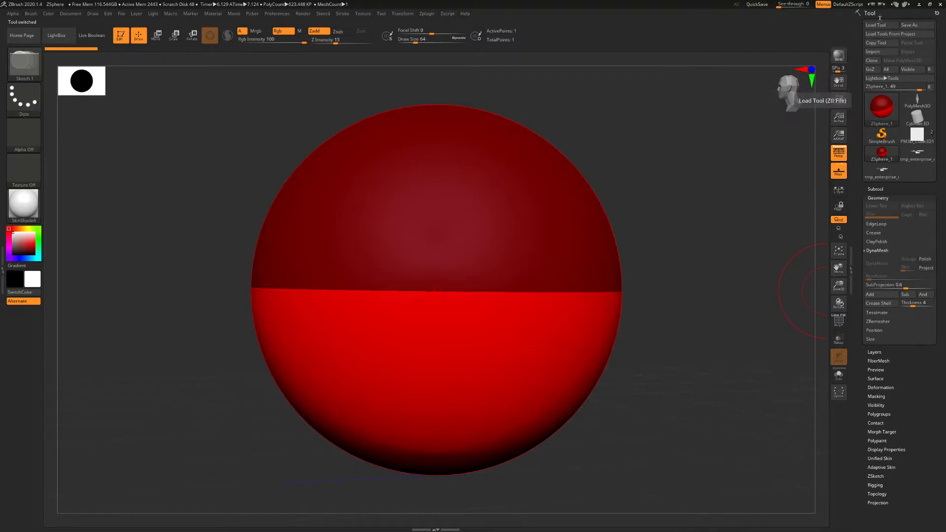
Step: Import tmp_enterprise_constitution_refit4.obj through Tool > Import
left_click(872, 51)
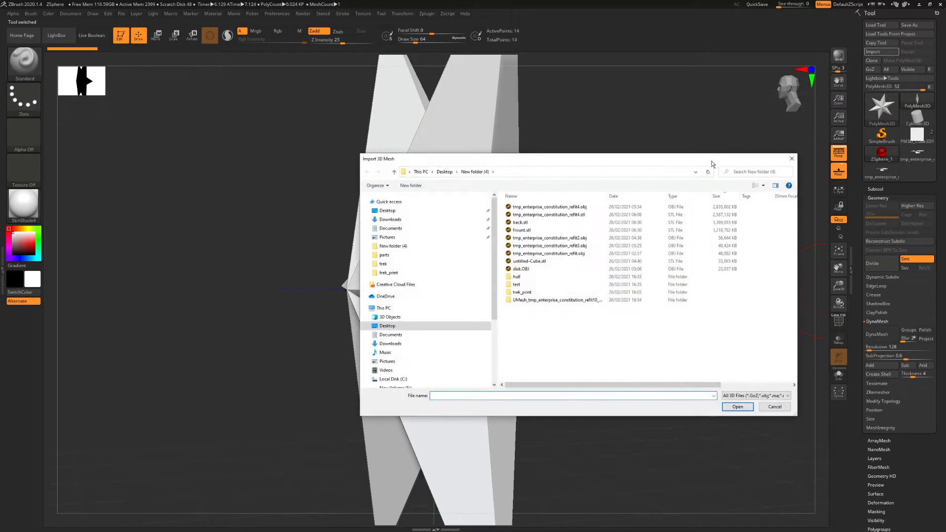
left_click(547, 206)
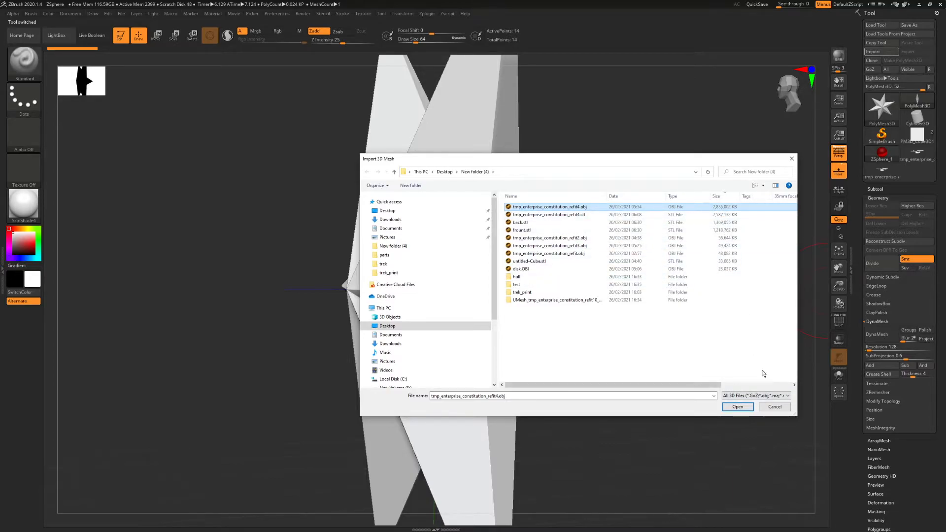
left_click(737, 405)
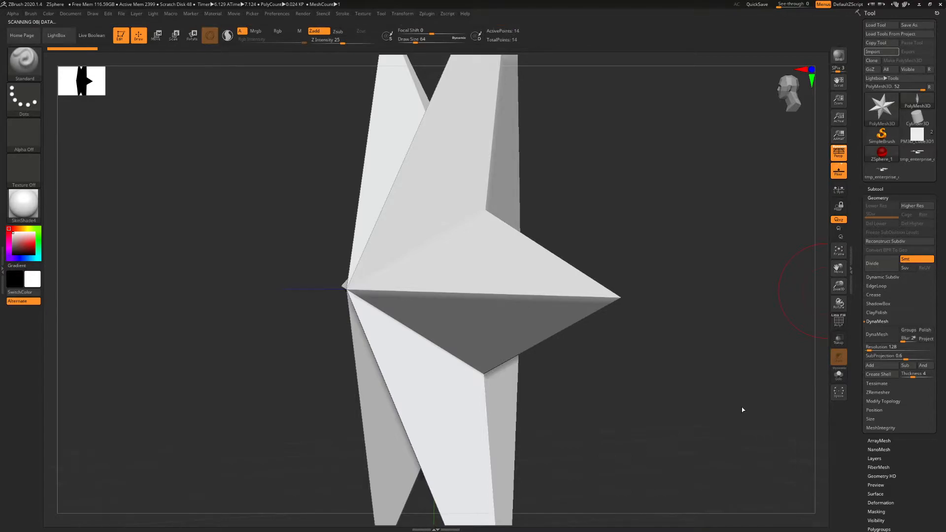
mouse_move(725, 375)
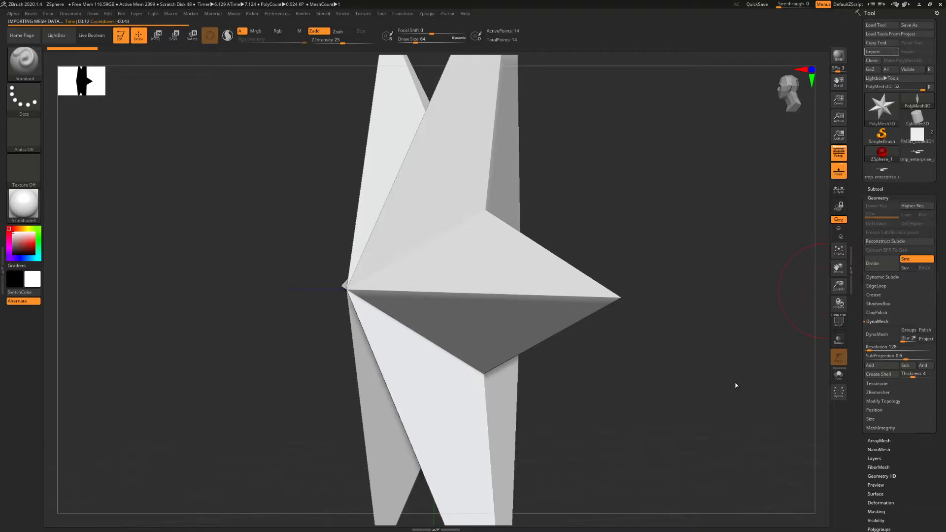
mouse_move(734, 381)
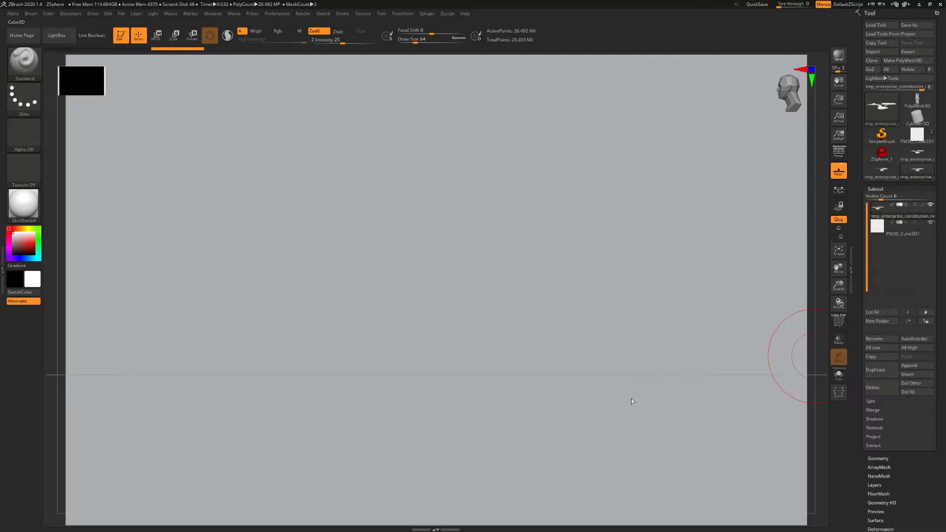
Step: Append a Cube3D subtool and fit it over the saucer half of the ship
left_click(902, 227)
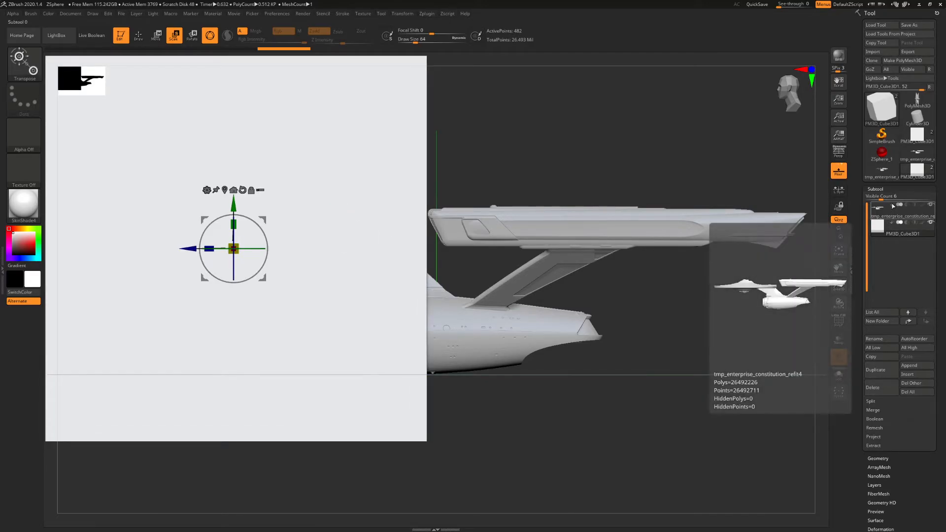
Step: With the cube selected, enable Live Boolean and set its mode to Intersect
left_click(879, 223)
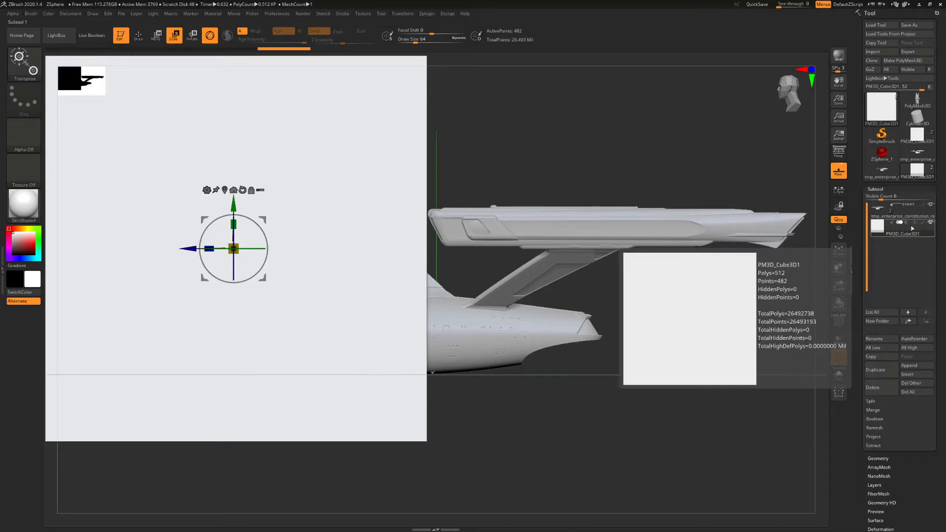
left_click(91, 35)
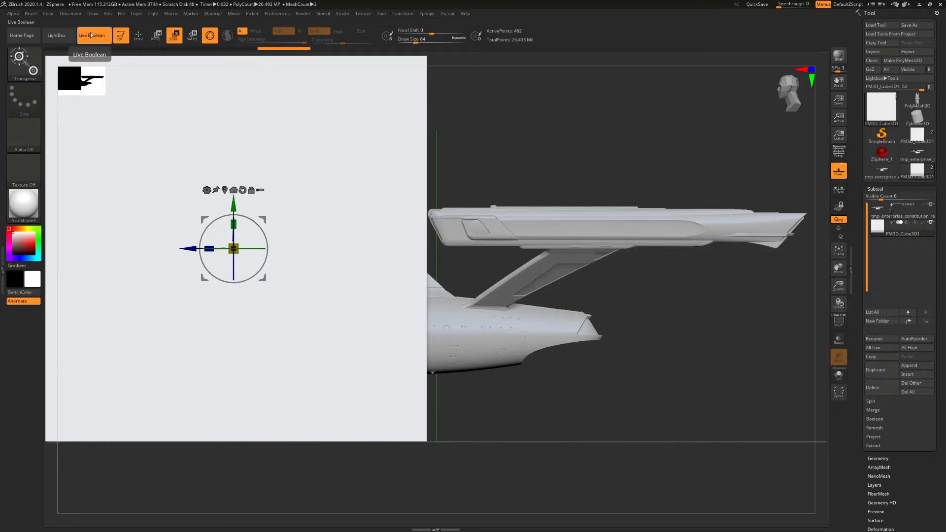
mouse_move(399, 76)
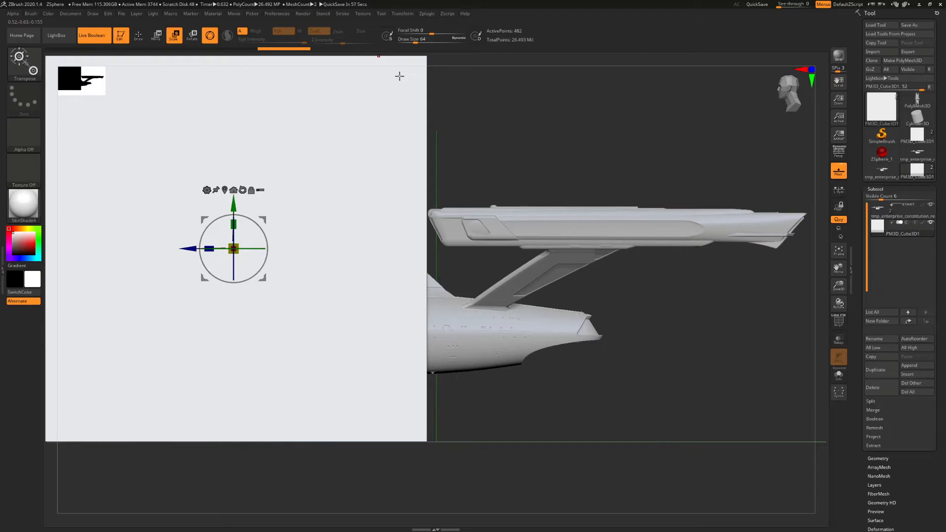
left_click(902, 227)
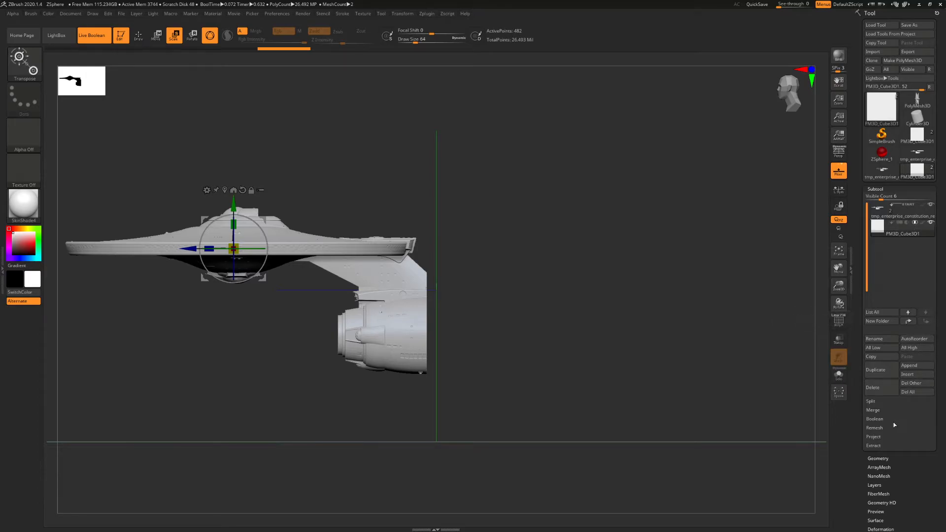
left_click(874, 419)
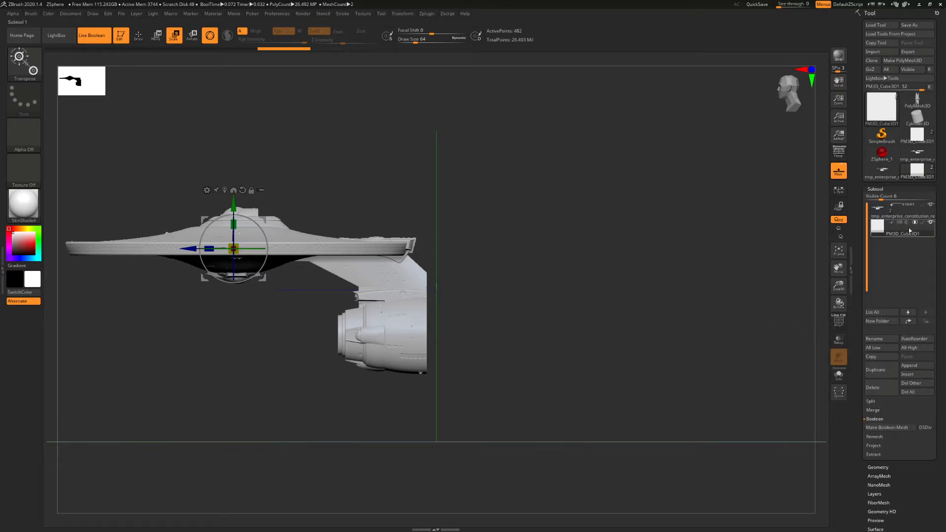
mouse_move(888, 427)
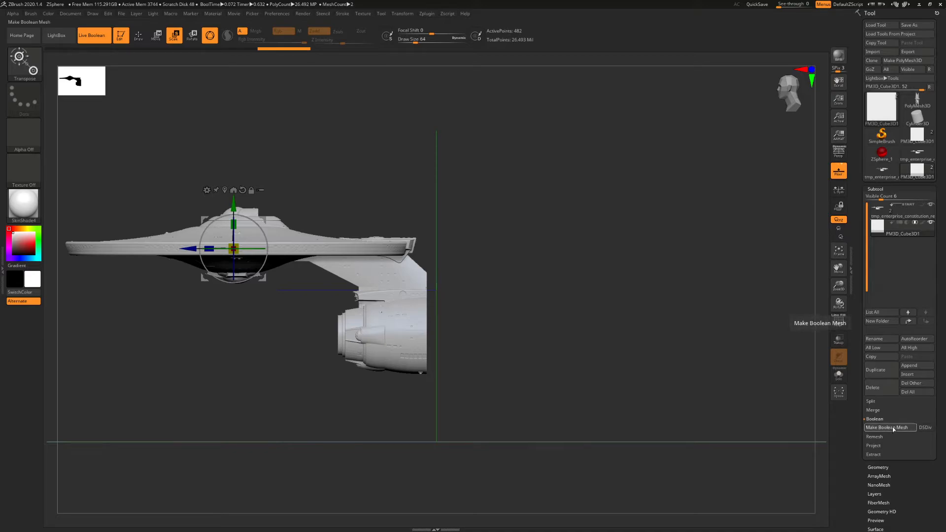
left_click(889, 428)
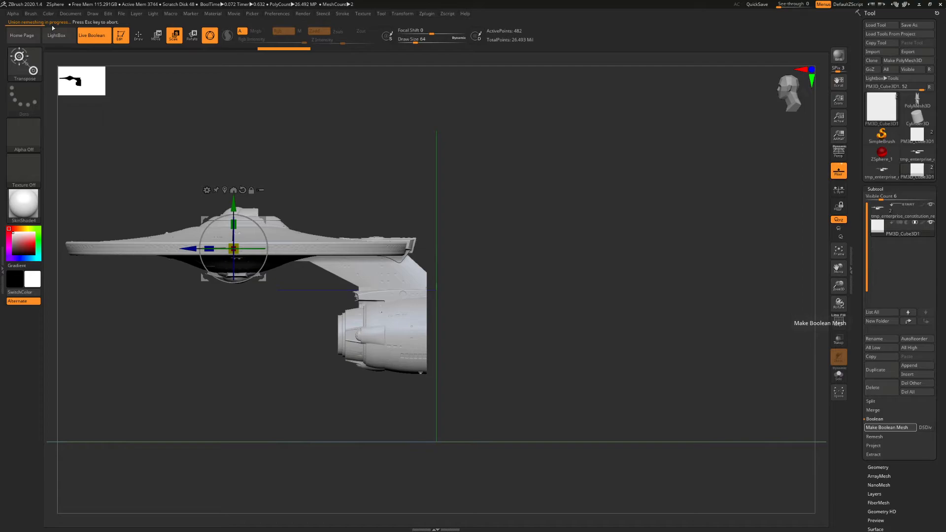
mouse_move(98, 27)
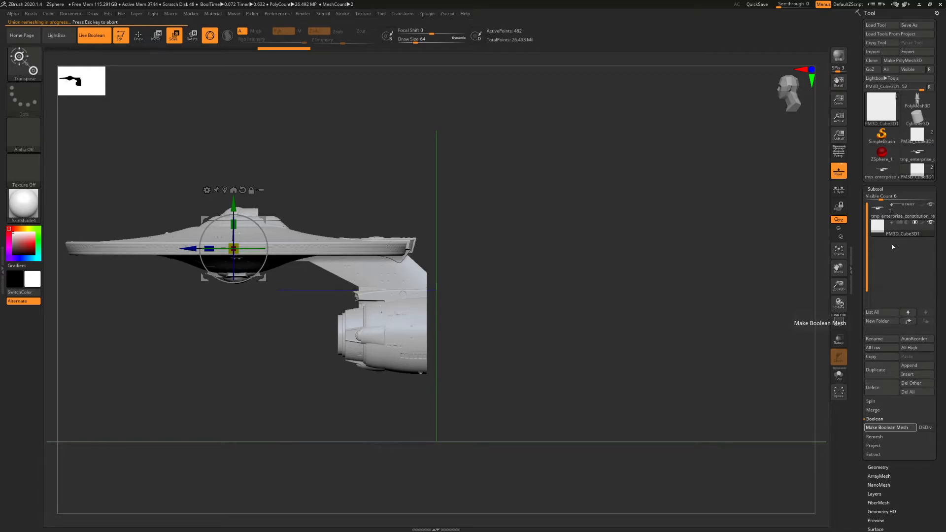
mouse_move(782, 226)
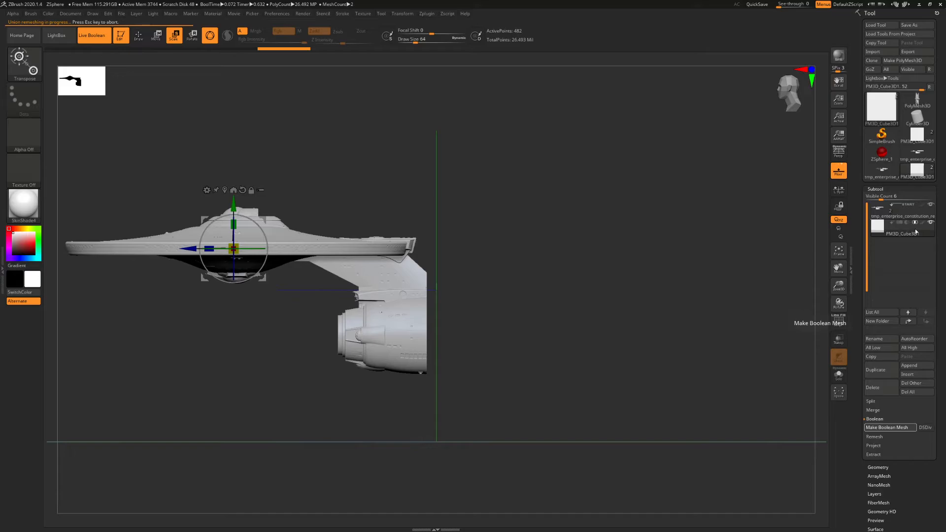
mouse_move(914, 229)
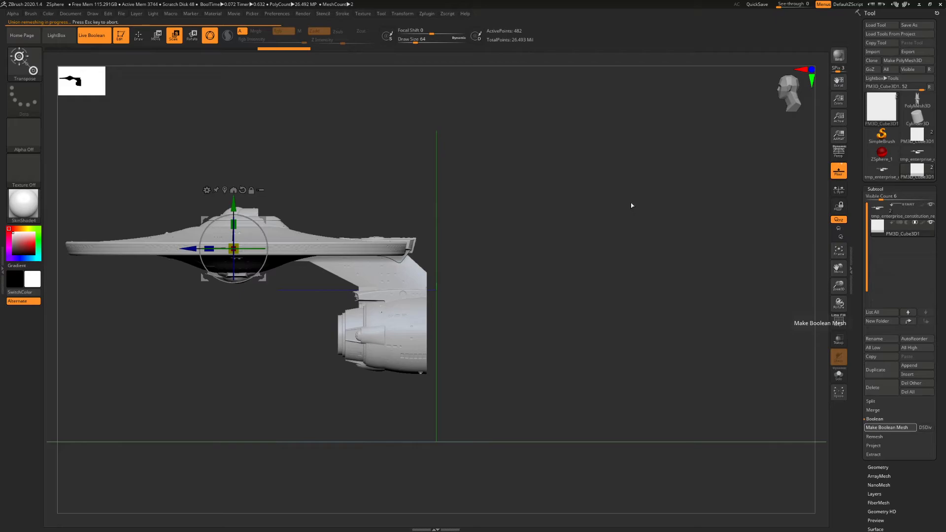
mouse_move(514, 190)
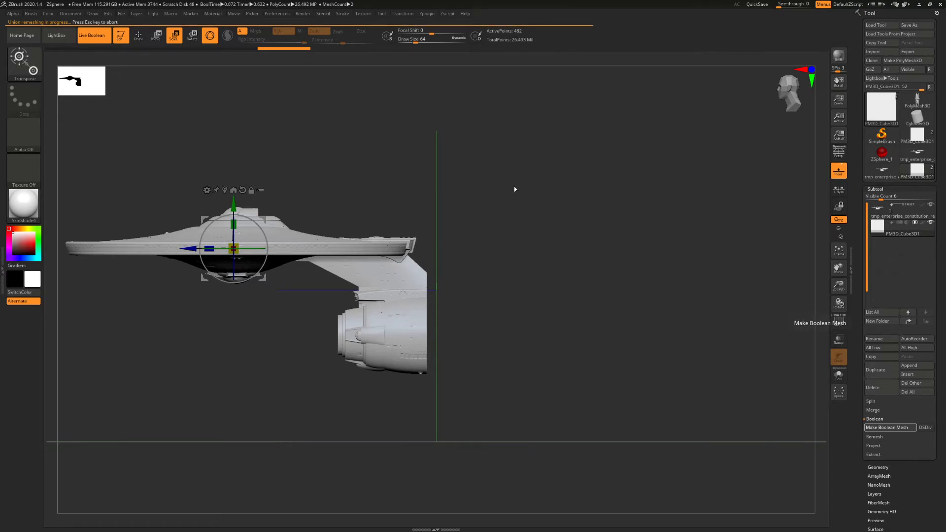
mouse_move(745, 212)
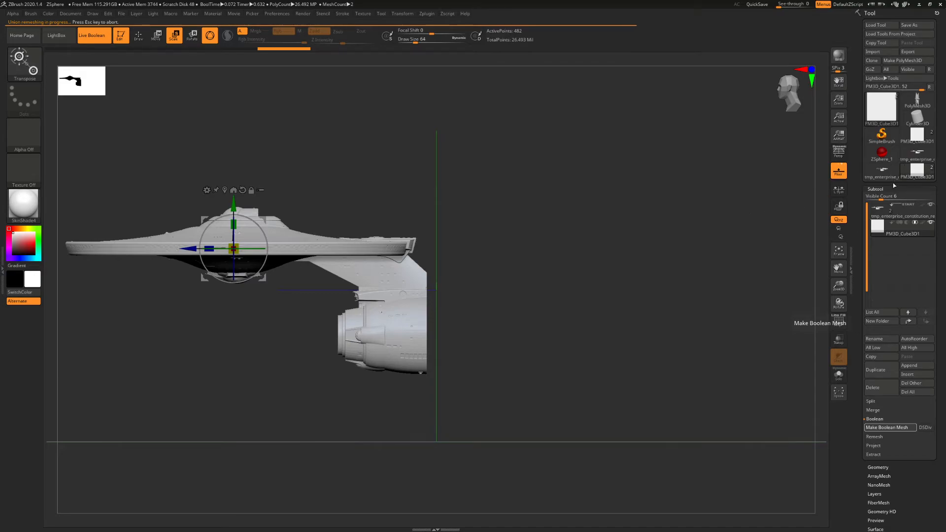
mouse_move(746, 170)
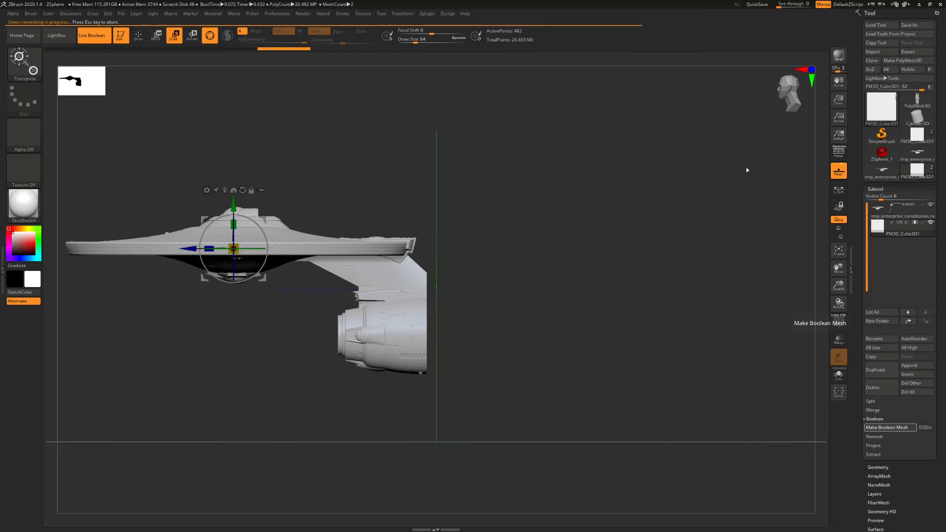
mouse_move(685, 85)
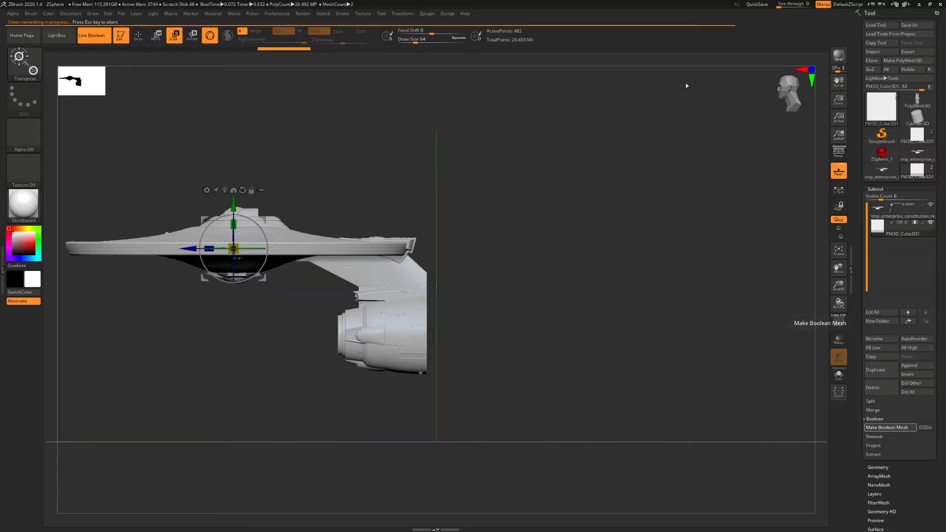
mouse_move(712, 118)
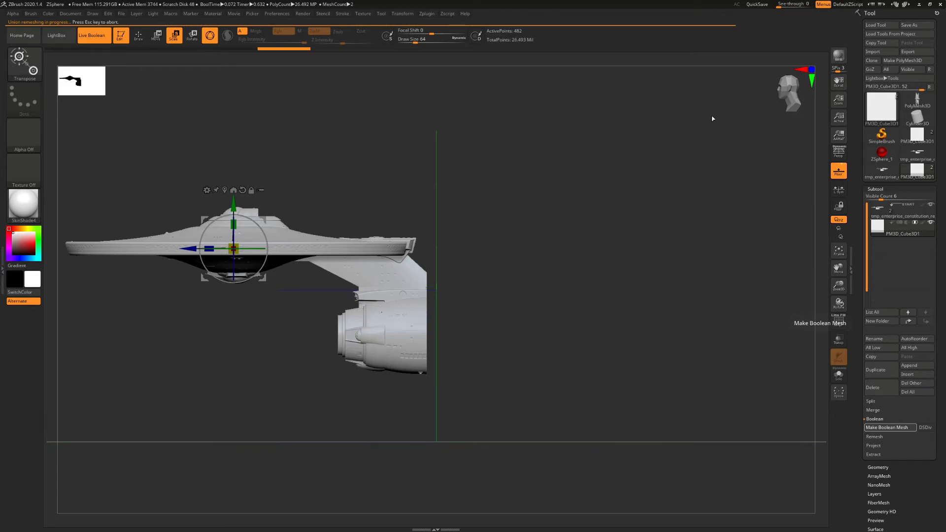
mouse_move(704, 142)
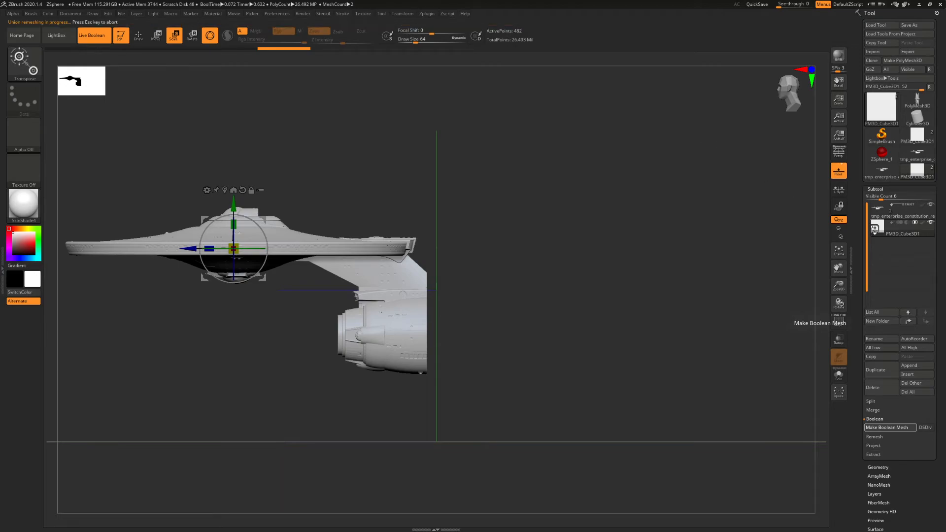
Step: Let Make Boolean Mesh finish, then invert the cube to show the ship's back half
left_click(888, 427)
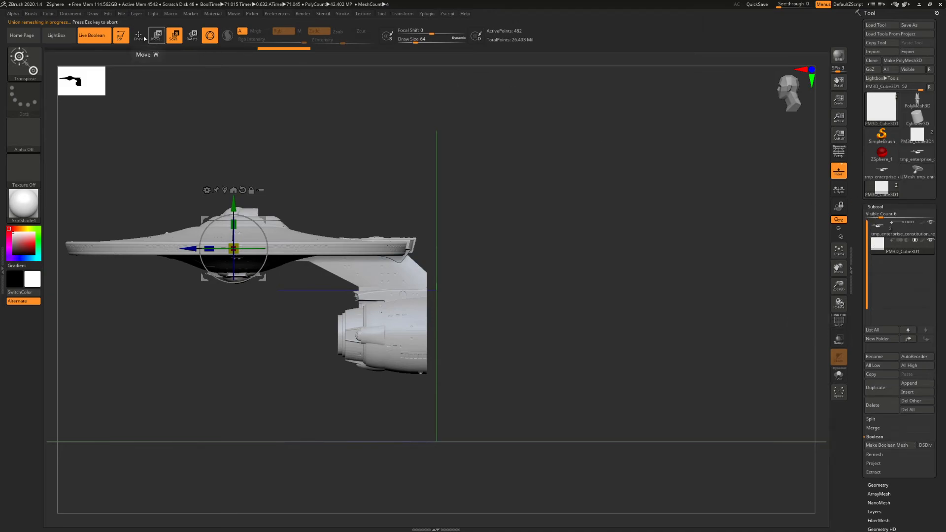
mouse_move(138, 35)
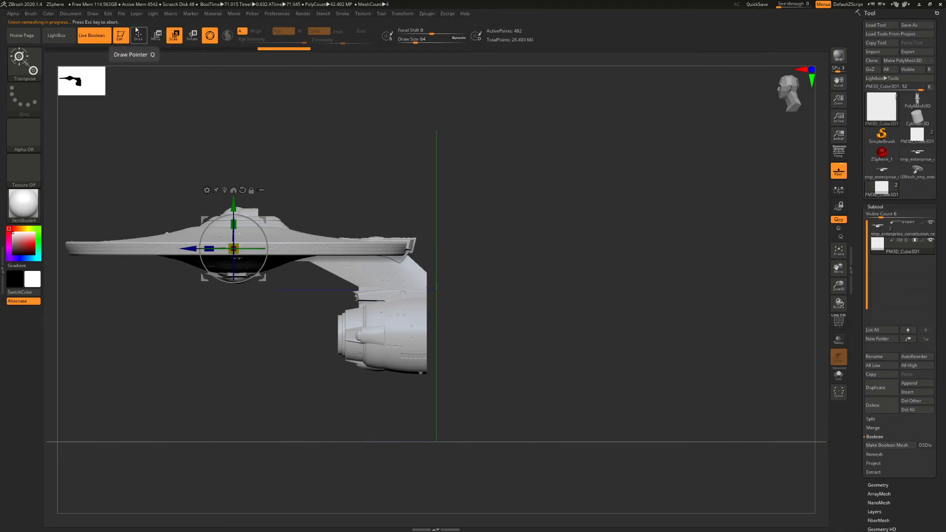
mouse_move(516, 145)
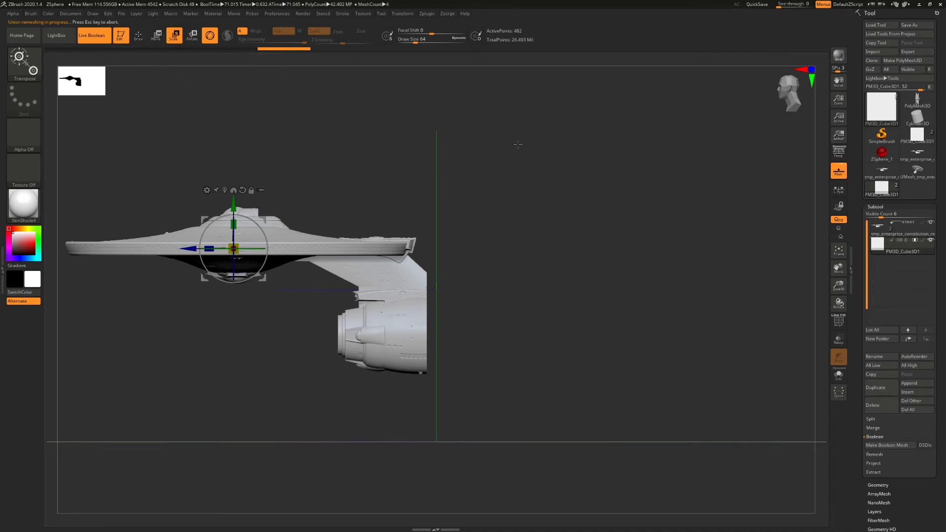
mouse_move(501, 134)
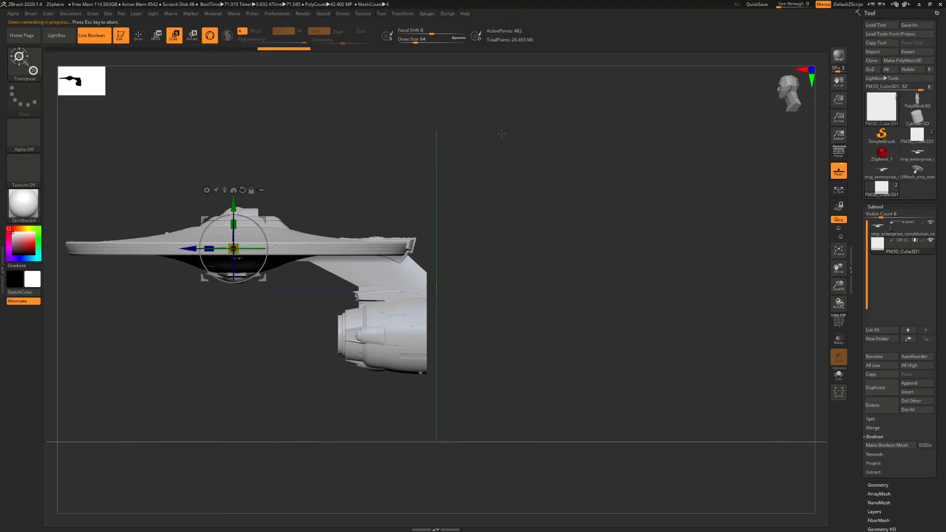
mouse_move(648, 196)
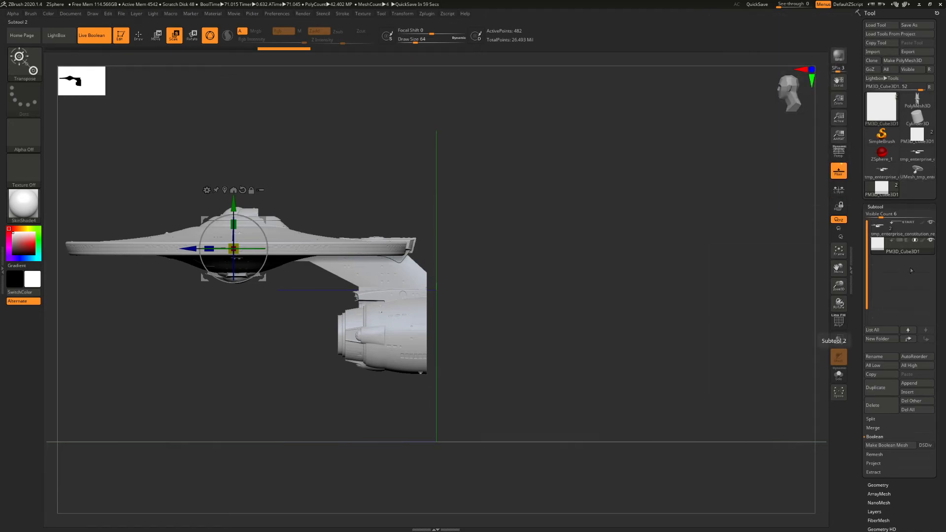
left_click(917, 169)
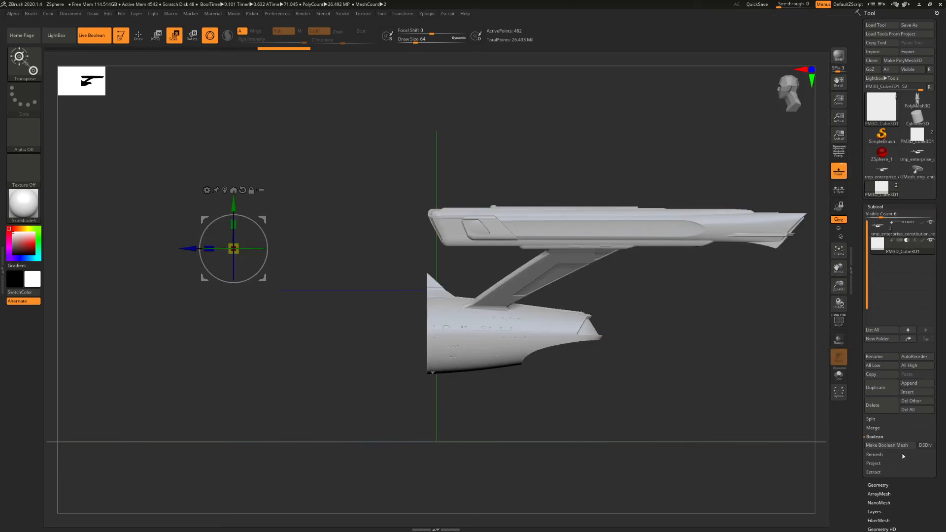
mouse_move(888, 446)
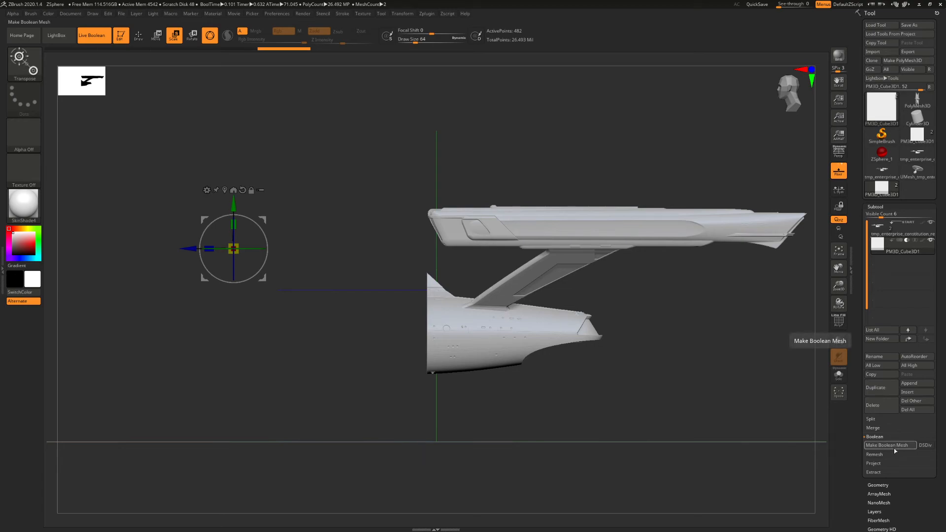
mouse_move(598, 266)
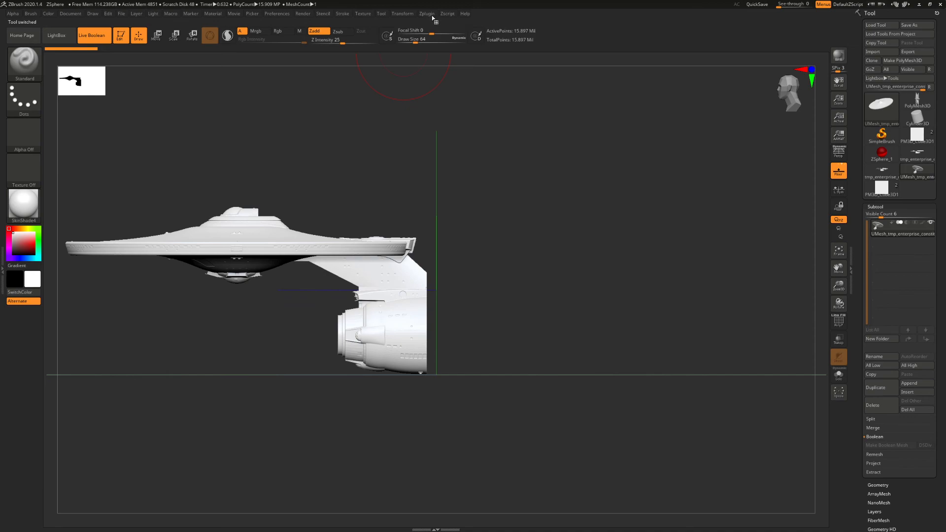
Step: Browse the Zplugin menu for 3D Print Hub and close it without choosing anything
left_click(426, 14)
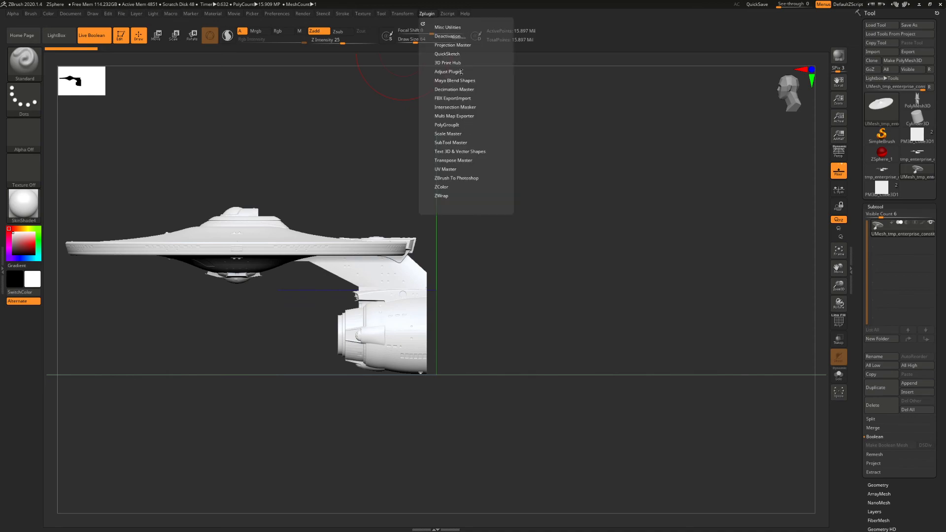
left_click(417, 193)
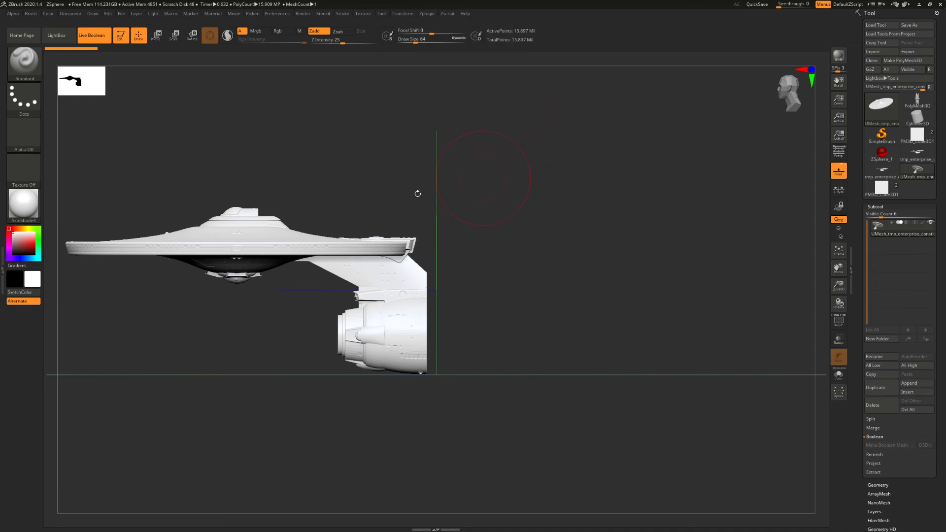
mouse_move(544, 186)
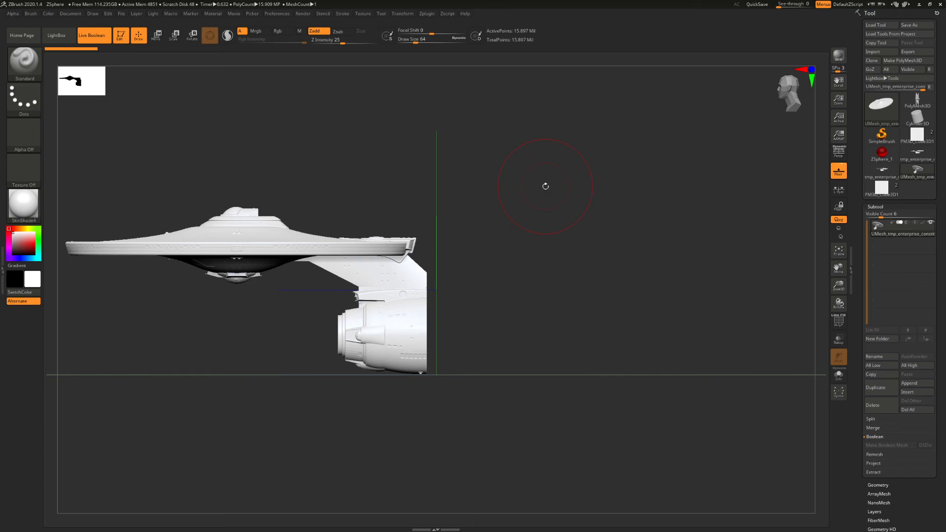
mouse_move(548, 182)
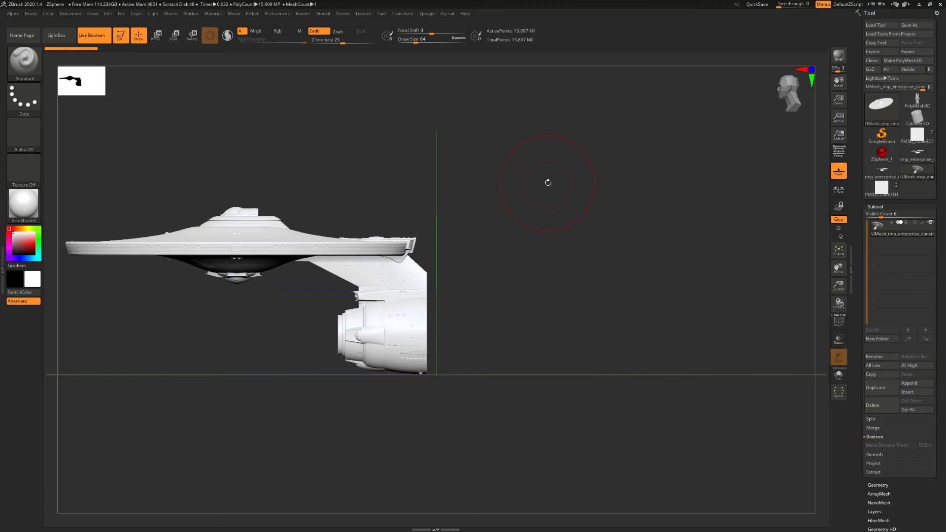
mouse_move(540, 195)
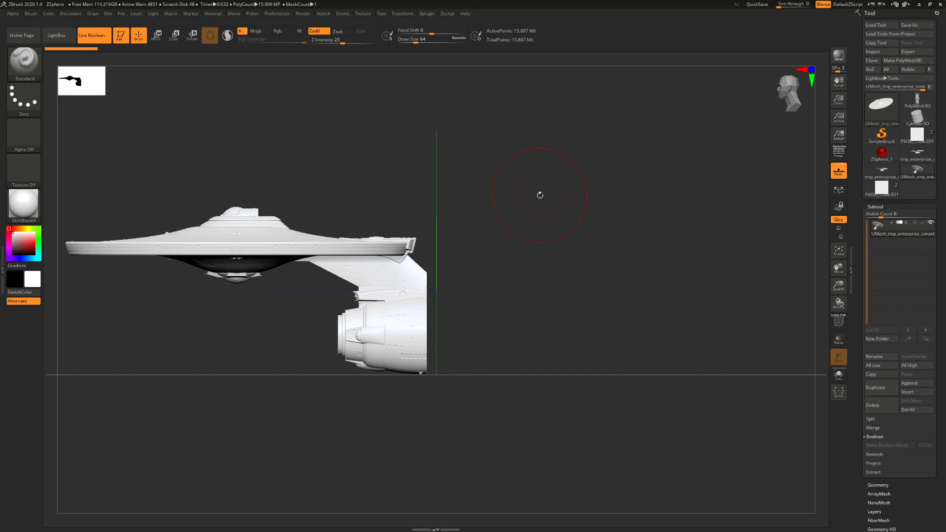
mouse_move(565, 258)
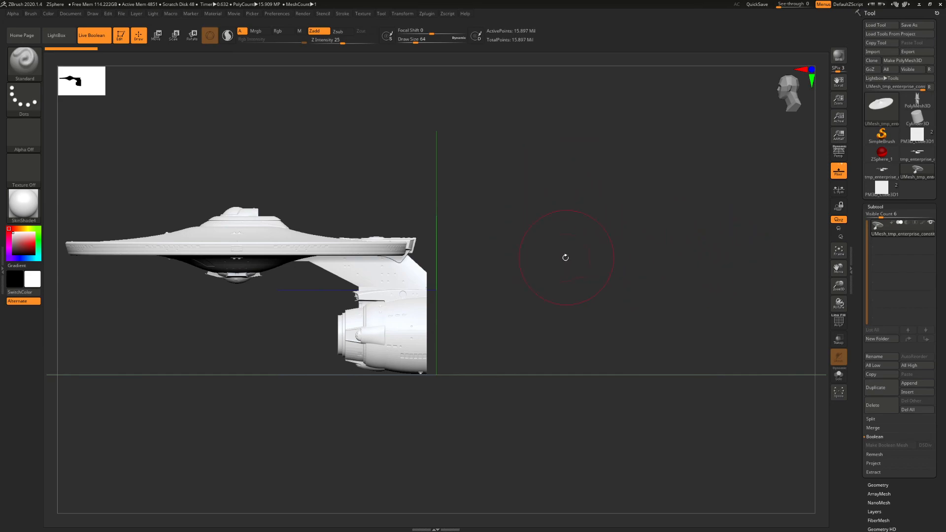
mouse_move(585, 266)
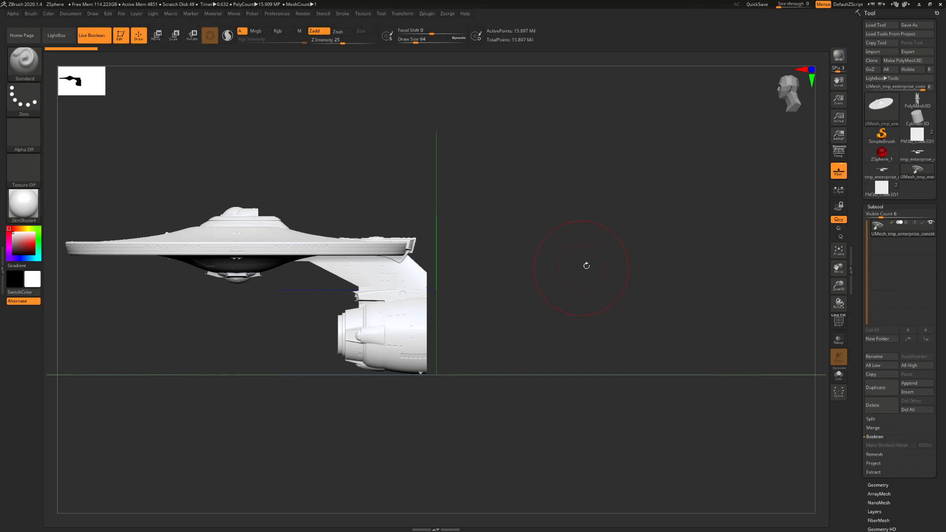
mouse_move(557, 288)
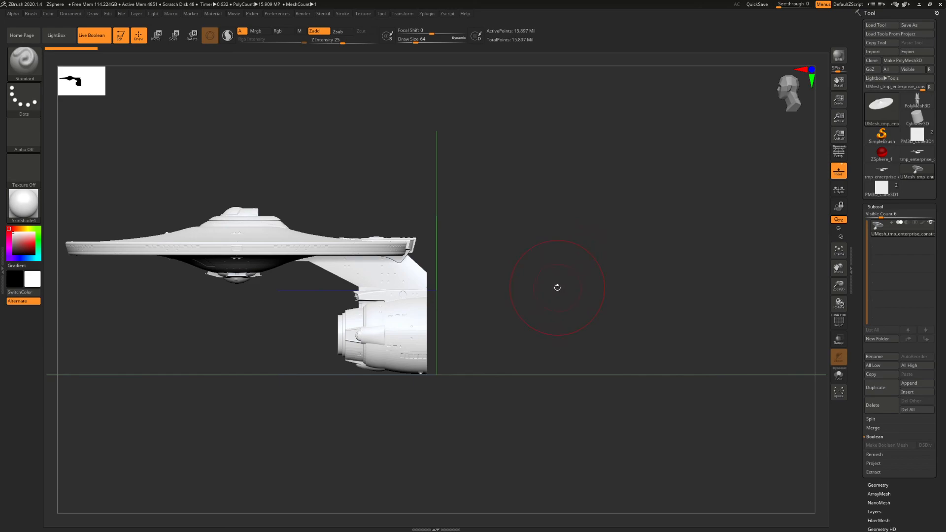
mouse_move(539, 305)
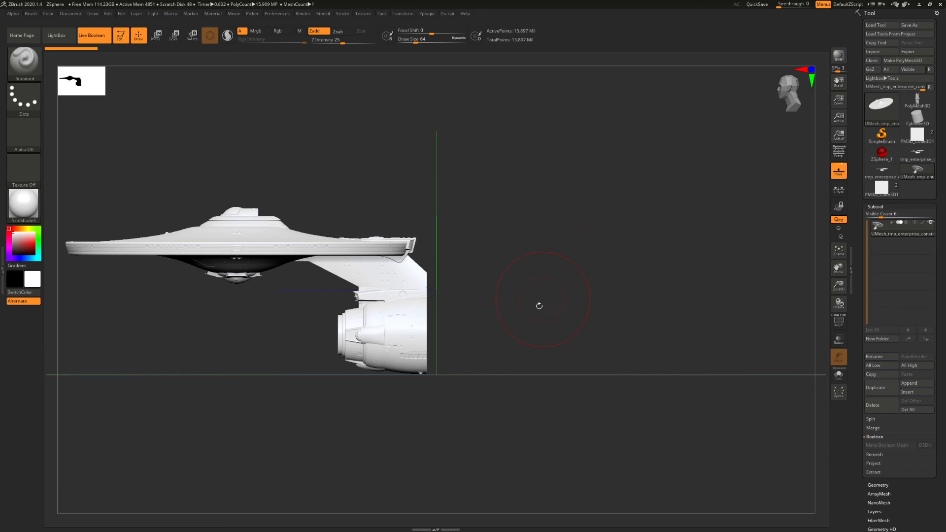